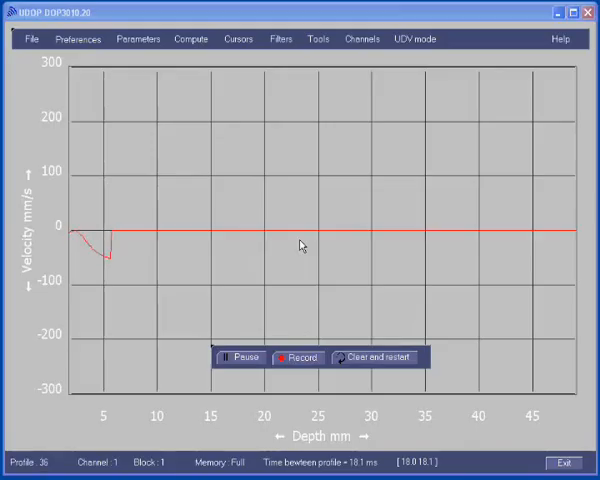
Step: Restore the default acquisition parameters for all channels and accept the warning
{"action": "left_click", "coordinate": [138, 38]}
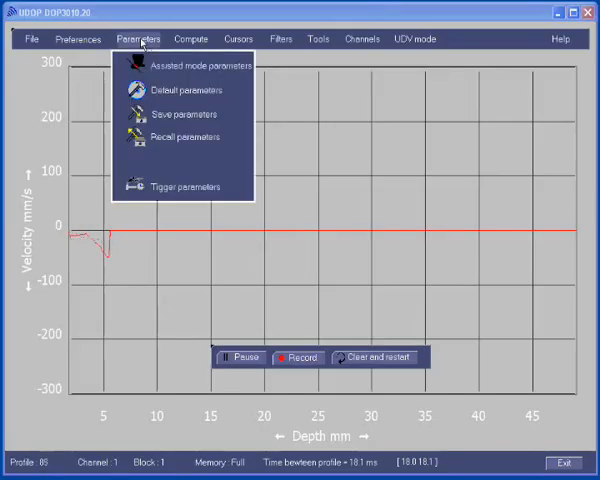
{"action": "left_click", "coordinate": [184, 89]}
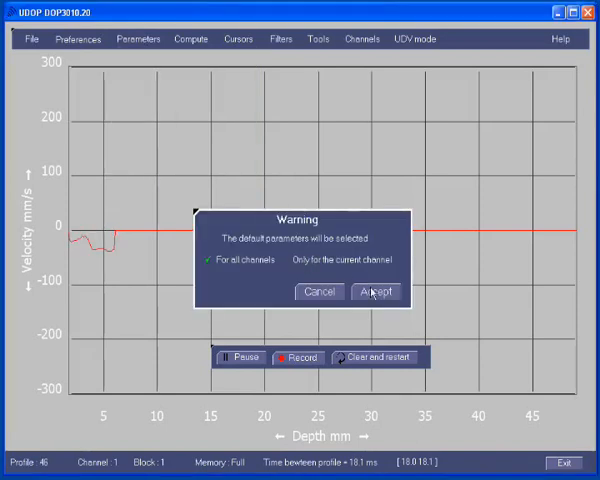
{"action": "left_click", "coordinate": [377, 291]}
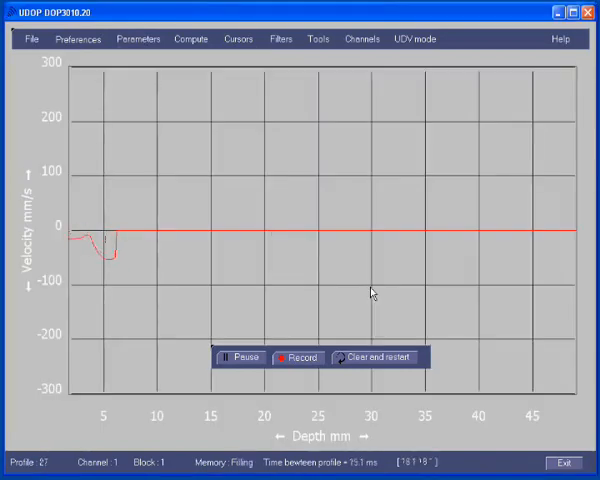
Step: Enter assisted-mode values From 5, To 80 mm, 4000 kHz, 1480 m/s, 70°, and accept
{"action": "left_click", "coordinate": [138, 38]}
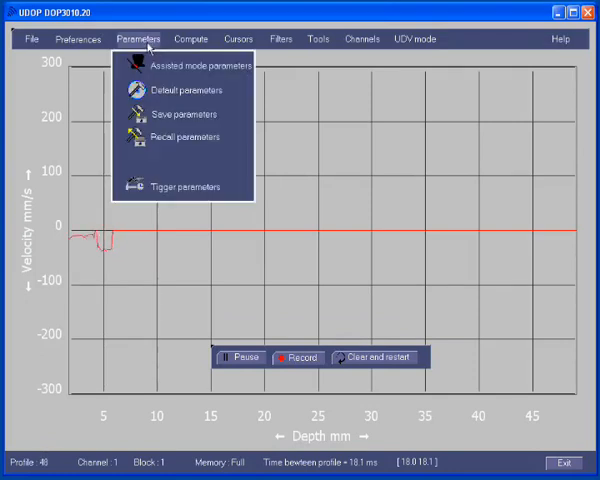
{"action": "left_click", "coordinate": [196, 65]}
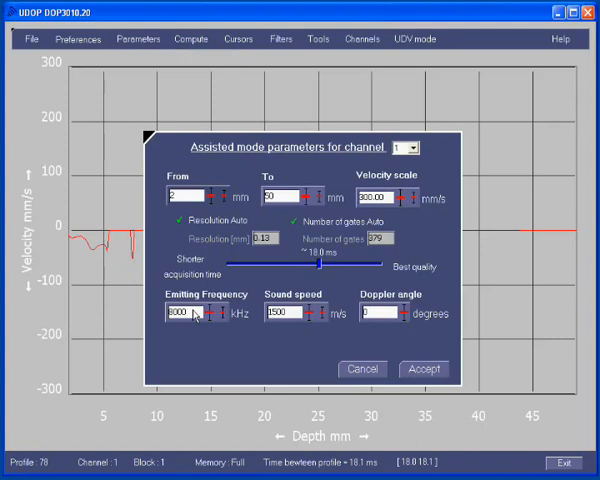
{"action": "triple_click", "coordinate": [178, 313]}
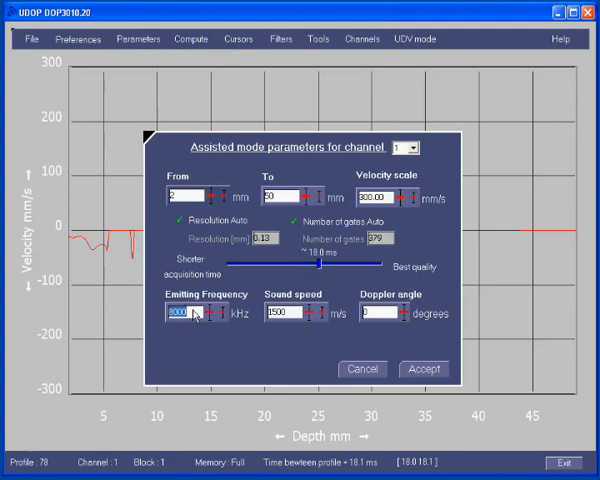
{"action": "left_click", "coordinate": [197, 313]}
{"action": "type", "text": "4000"}
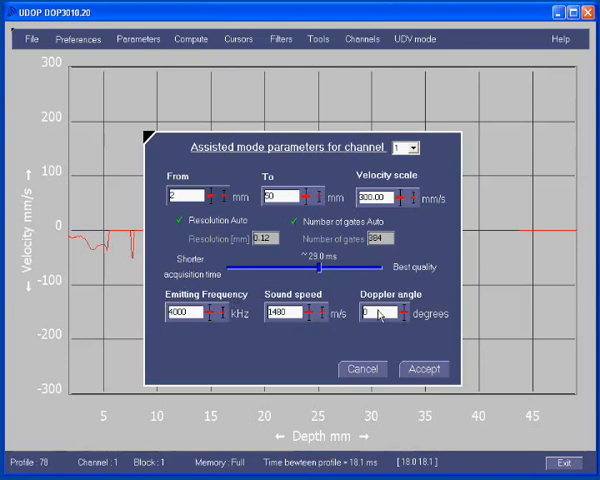
{"action": "type", "text": "2235.14"}
{"action": "type", "text": "70"}
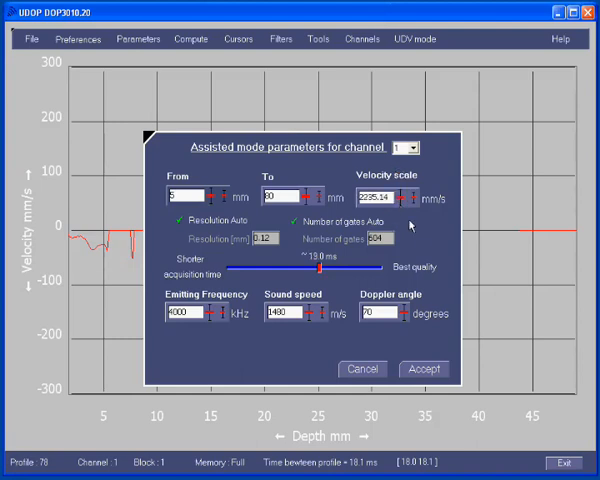
{"action": "mouse_move", "coordinate": [425, 357]}
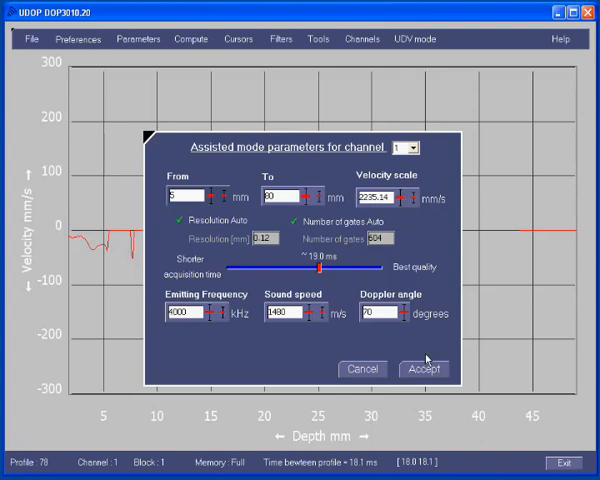
{"action": "left_click", "coordinate": [423, 368]}
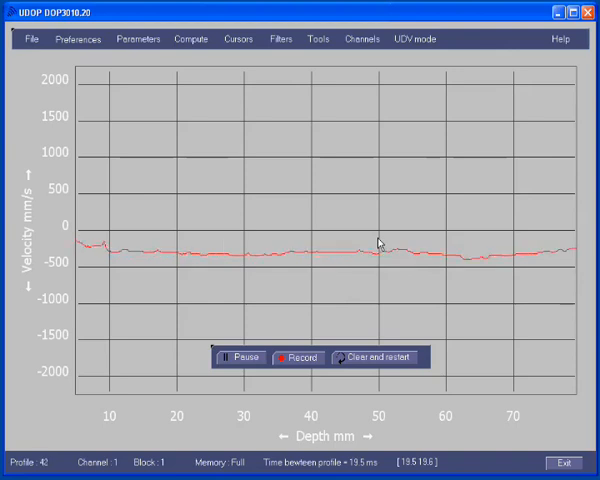
Step: Set the velocity scale to 300 mm/s and slide quality toward Best
{"action": "left_click", "coordinate": [138, 38]}
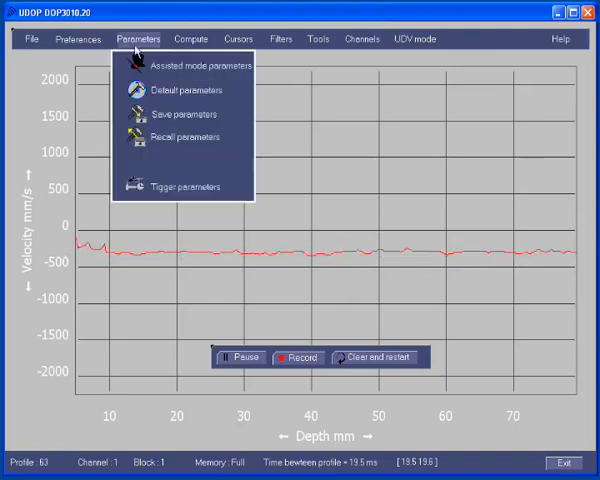
{"action": "left_click", "coordinate": [203, 65]}
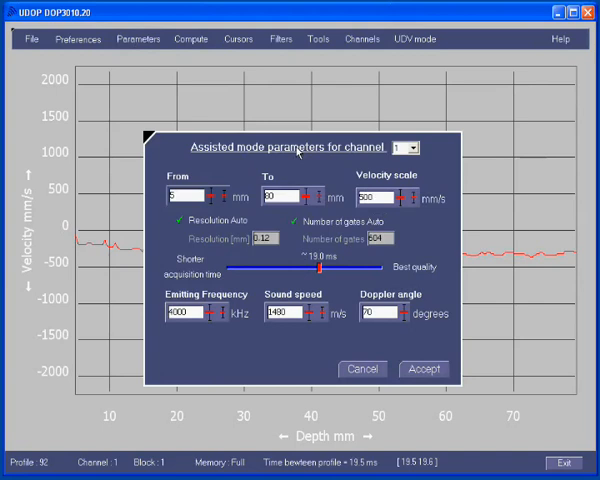
{"action": "left_click_drag", "start_coordinate": [321, 270], "coordinate": [385, 270]}
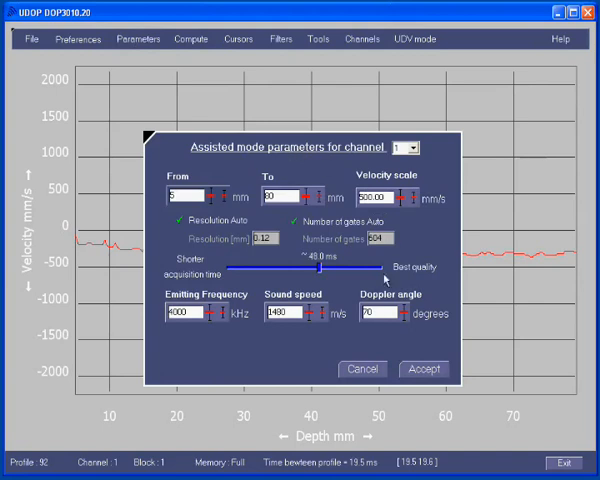
{"action": "left_click", "coordinate": [423, 369]}
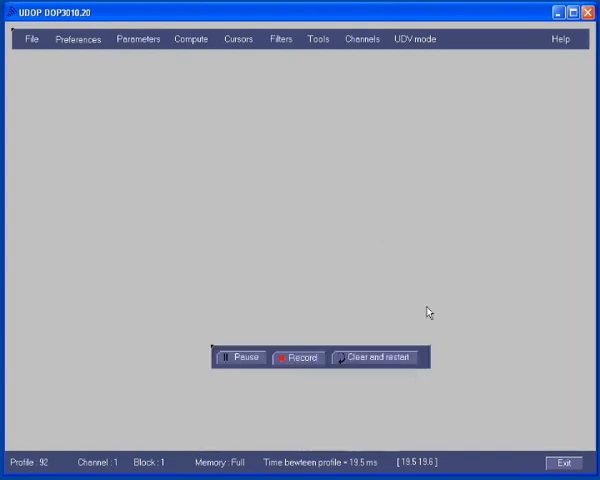
Step: Restart acquisition and move the Pause/Record toolbar aside to see the negative profile
{"action": "left_click", "coordinate": [297, 358]}
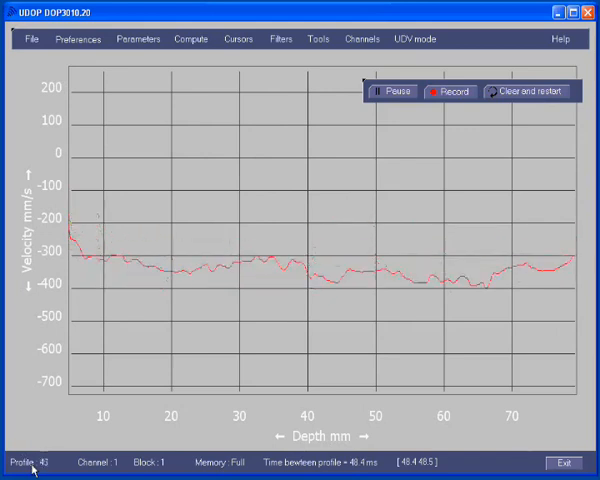
{"action": "left_click", "coordinate": [280, 39]}
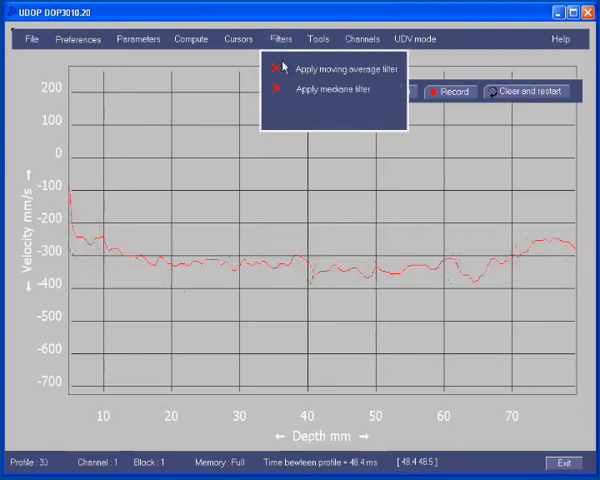
Step: Apply and confirm a moving average filter on the live velocity profile
{"action": "left_click", "coordinate": [340, 68]}
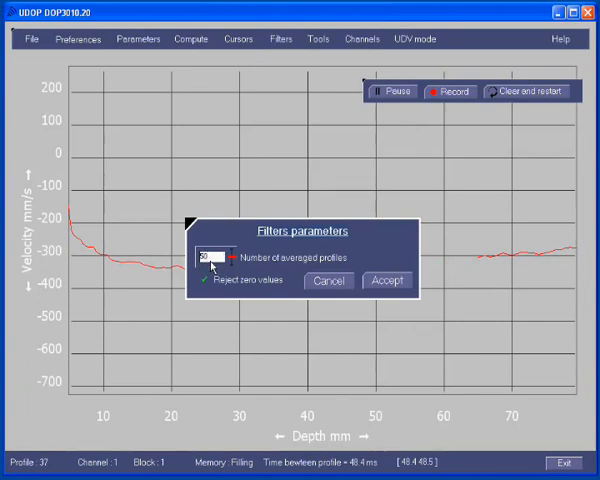
{"action": "left_click", "coordinate": [386, 280]}
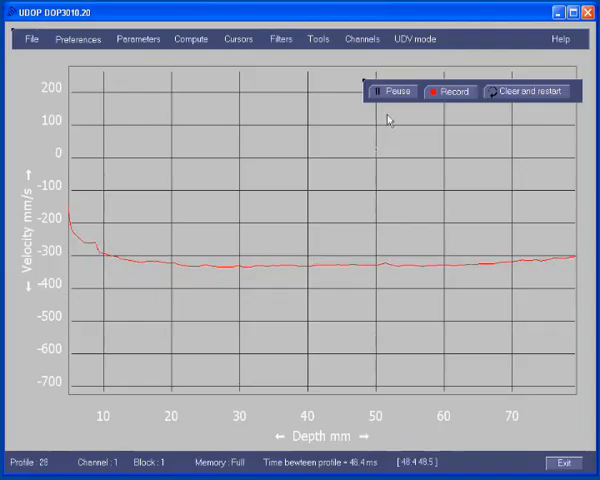
Step: Pause acquisition to freeze the display with stored profiles 15–71 in history
{"action": "left_click", "coordinate": [391, 91]}
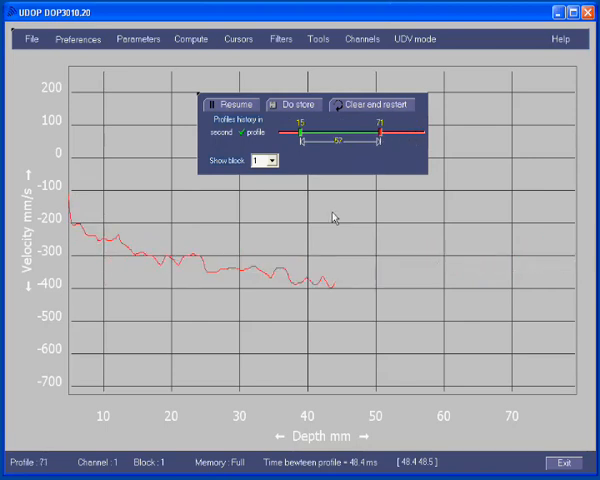
Step: Store the profiles as Dop_Data with comment 'my first measure', replacing the existing file
{"action": "left_click", "coordinate": [288, 104]}
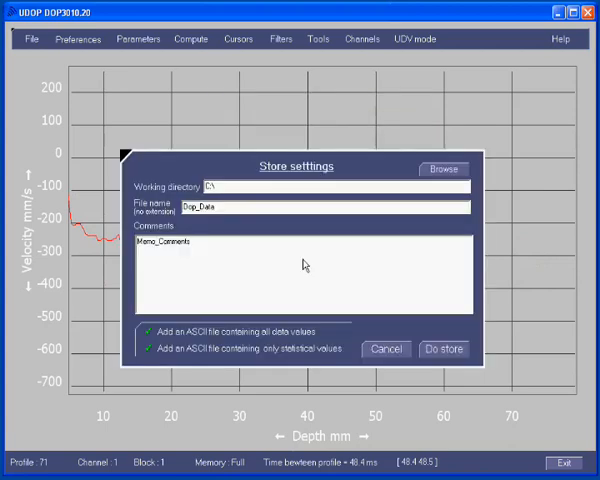
{"action": "mouse_move", "coordinate": [296, 275]}
{"action": "type", "text": "my"}
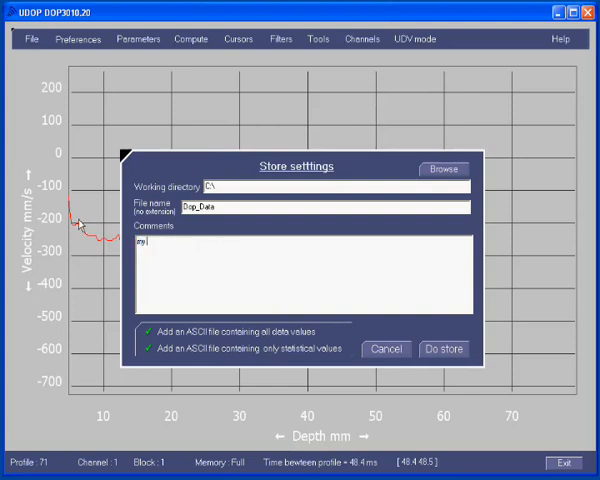
{"action": "type", "text": "firs measure"}
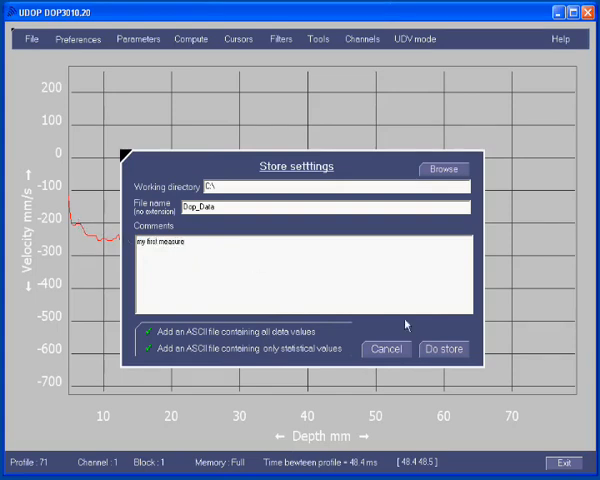
{"action": "left_click", "coordinate": [444, 348]}
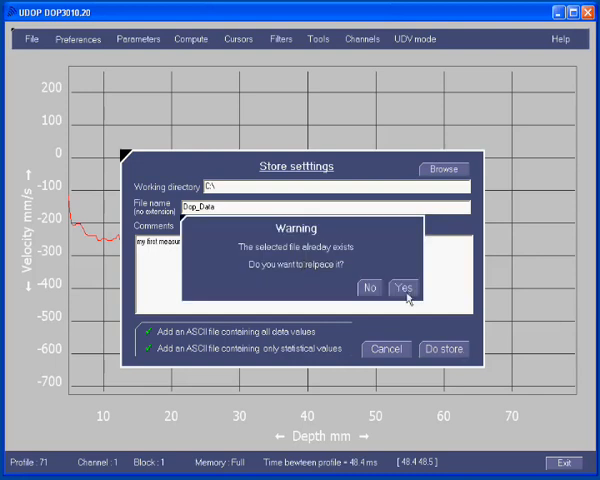
{"action": "left_click", "coordinate": [405, 289]}
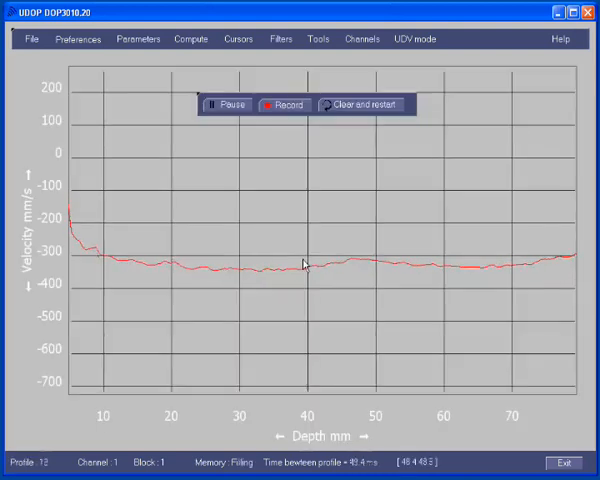